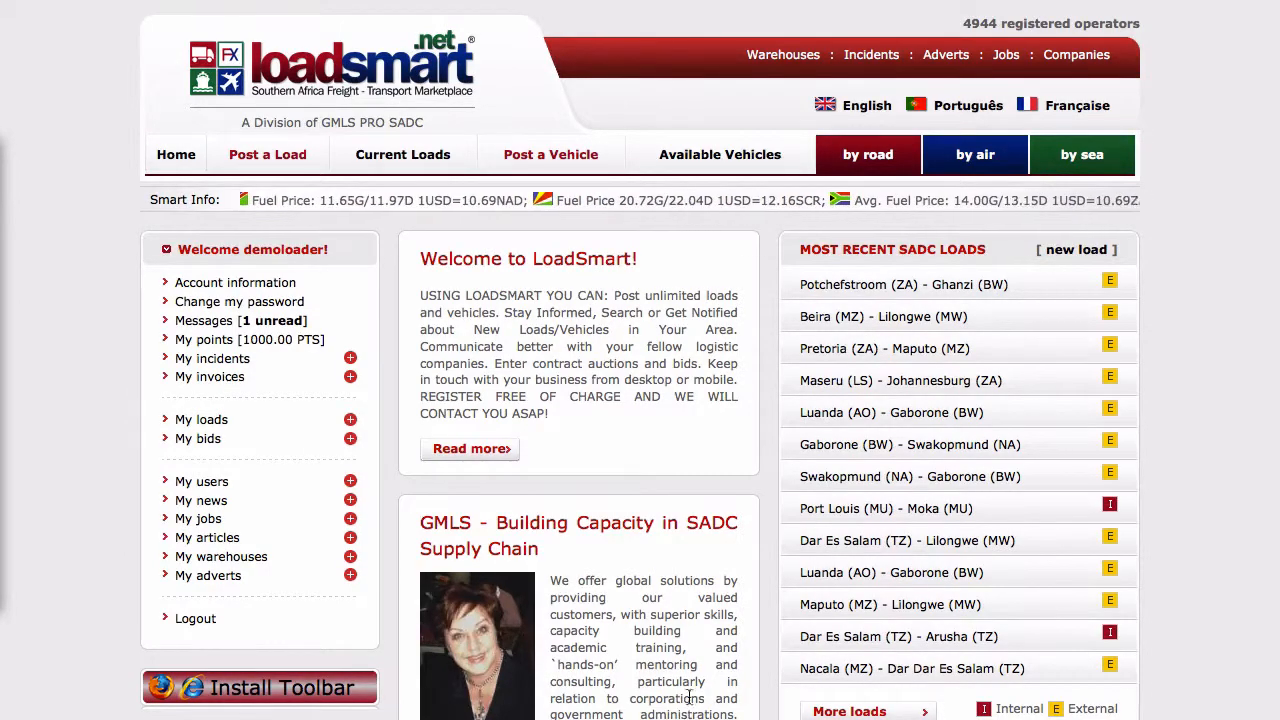
# Step: Start a new load: car carrier fuel tank, Angola to Botswana, 2014-04-19 to 2014-04-20, Full Load
pyautogui.click(267, 154)
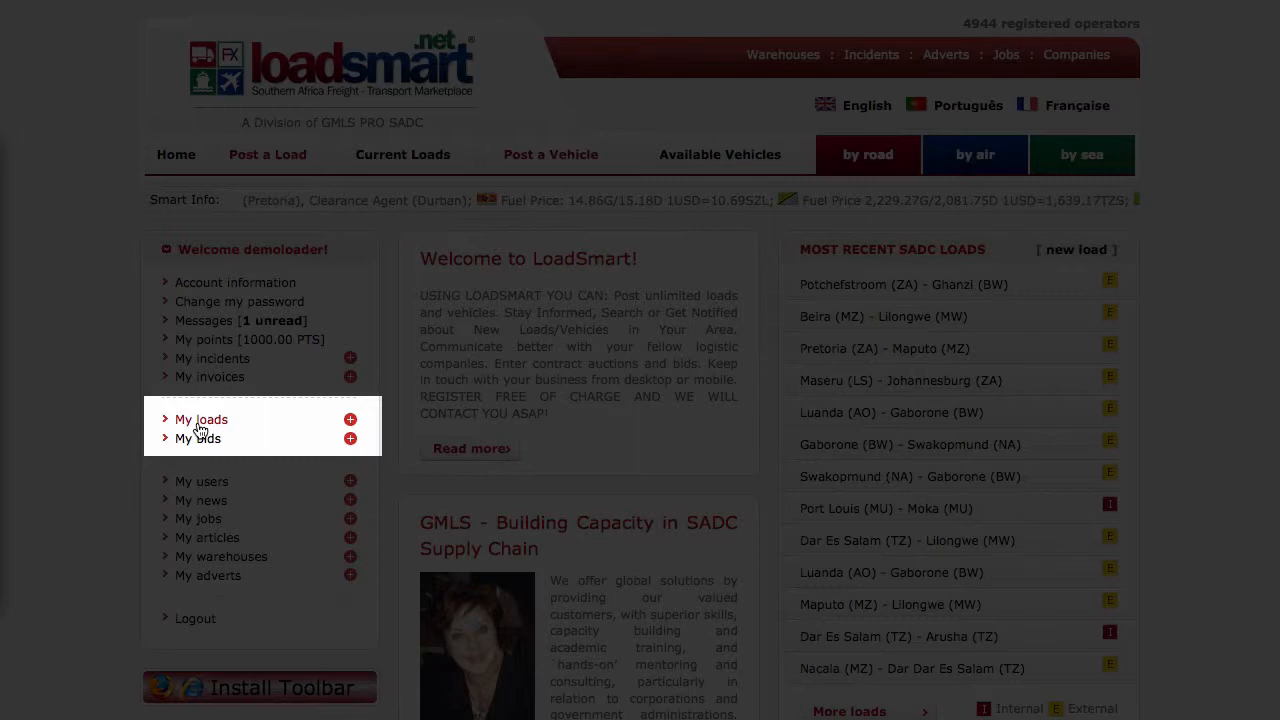
pyautogui.click(201, 419)
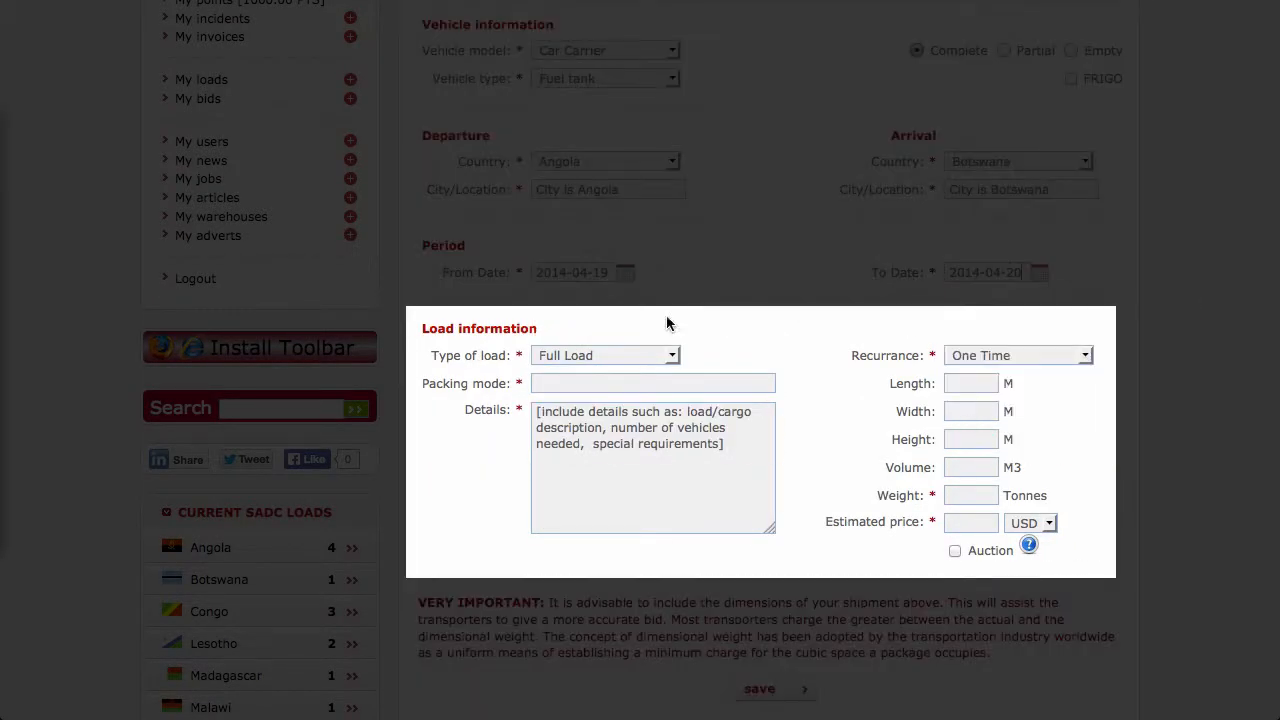
# Step: Pack the load in Boxes with the note 'make sure you provide as much information as possible'
pyautogui.write('Boxe')
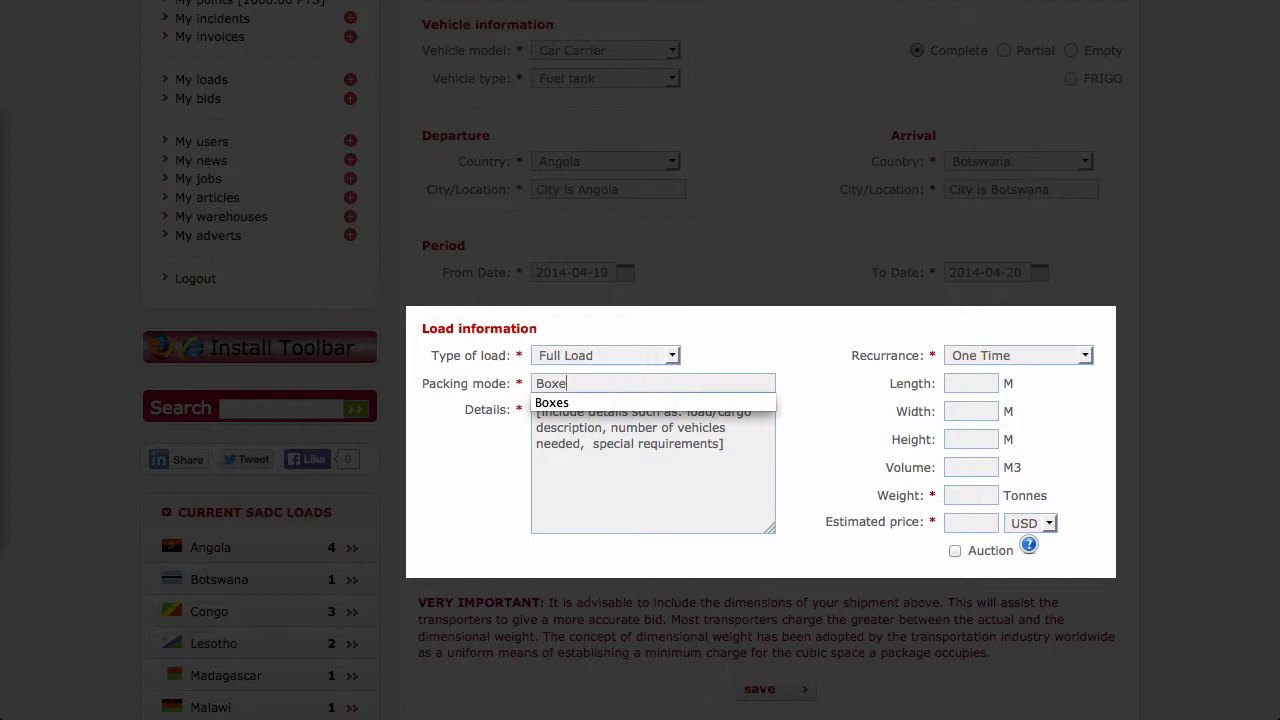
pyautogui.click(551, 402)
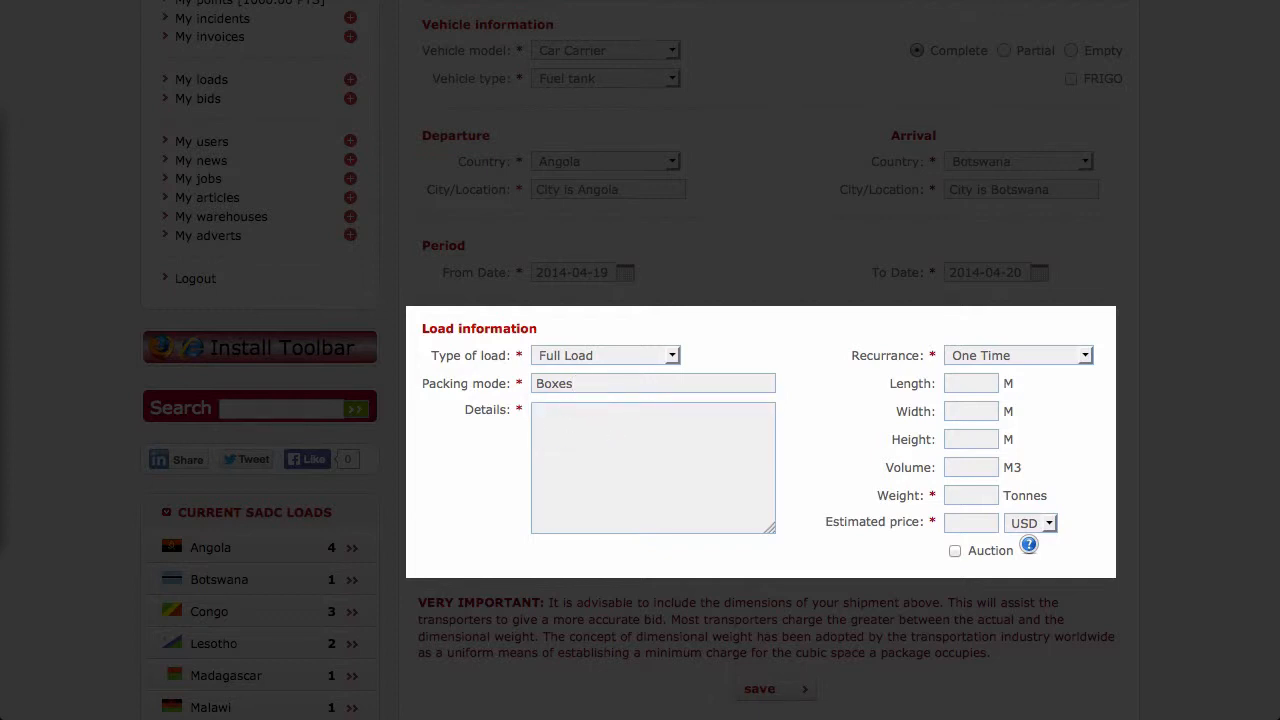
pyautogui.write('make sure you provide as')
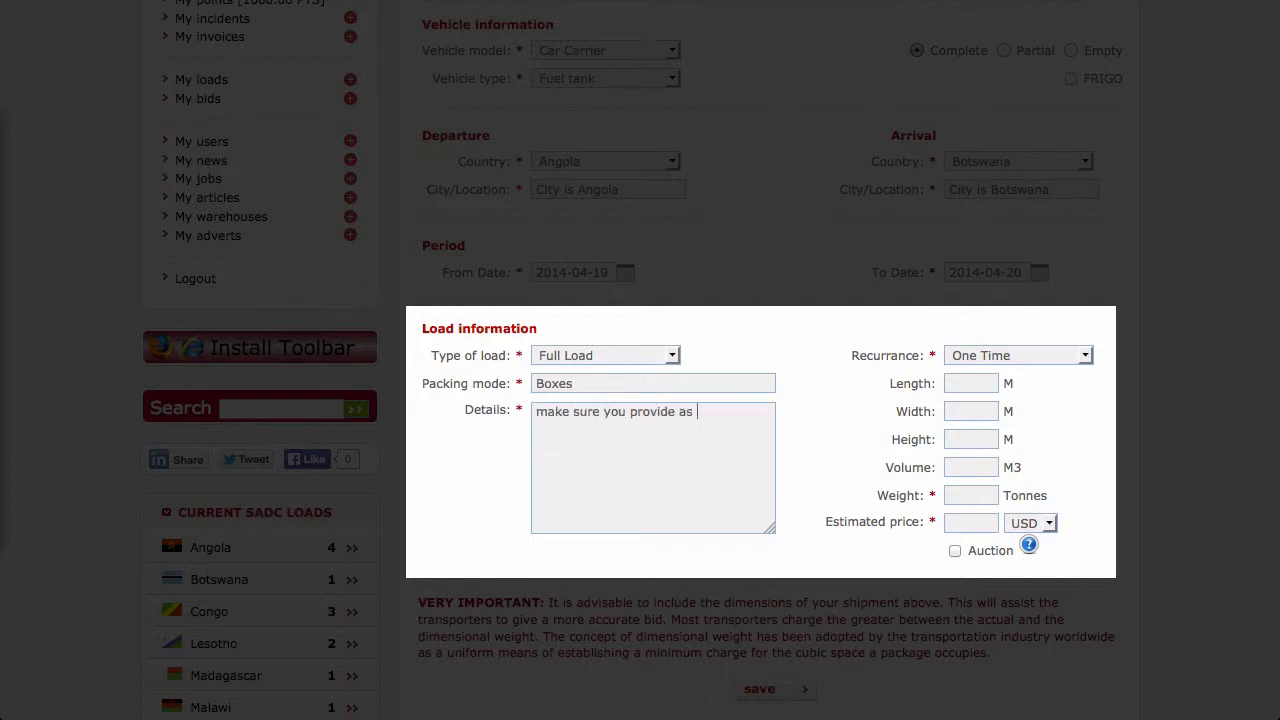
pyautogui.write('much information as possib')
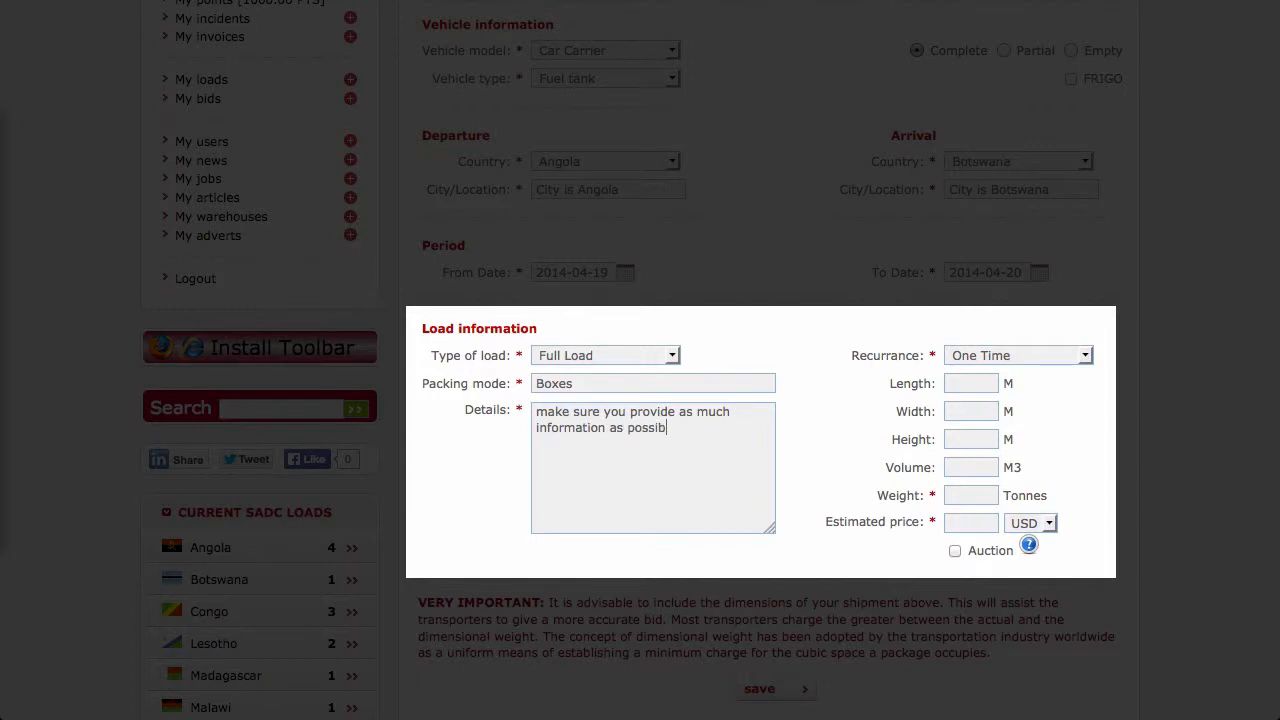
pyautogui.click(1018, 355)
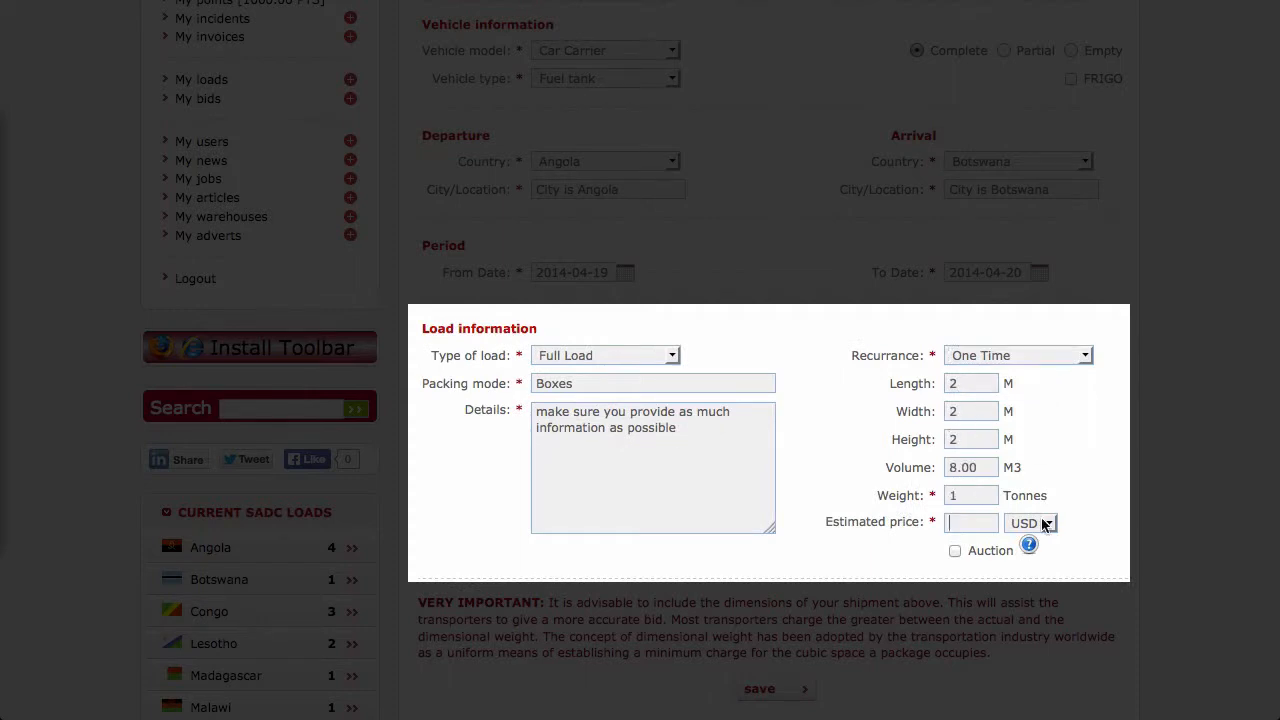
# Step: Price the load at 1000 ZAR with Auction enabled and save the posting
pyautogui.click(955, 551)
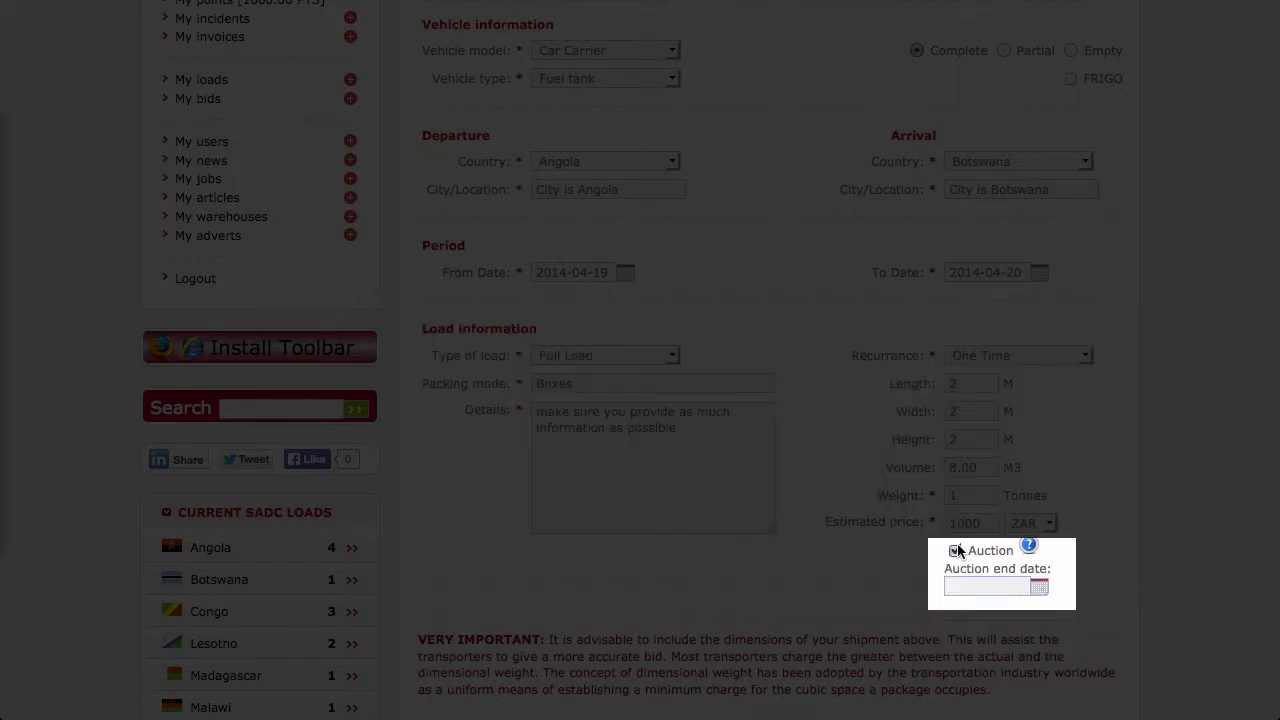
pyautogui.click(955, 550)
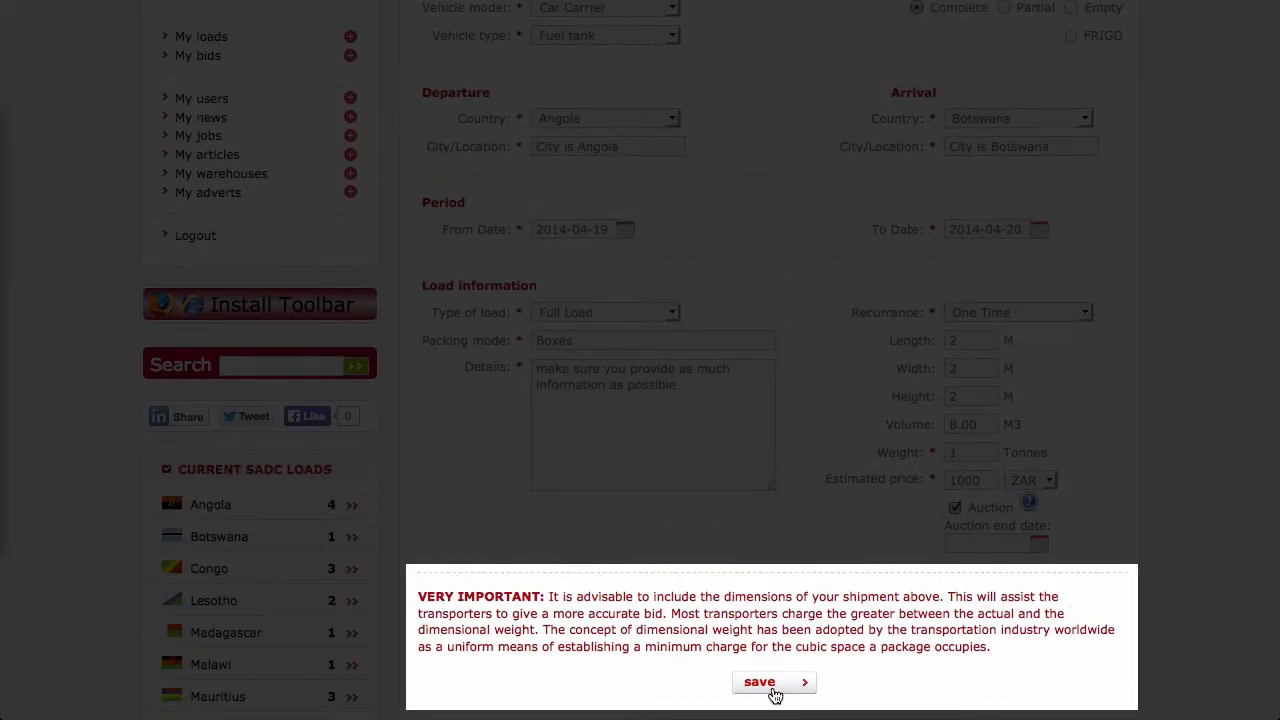
pyautogui.click(774, 681)
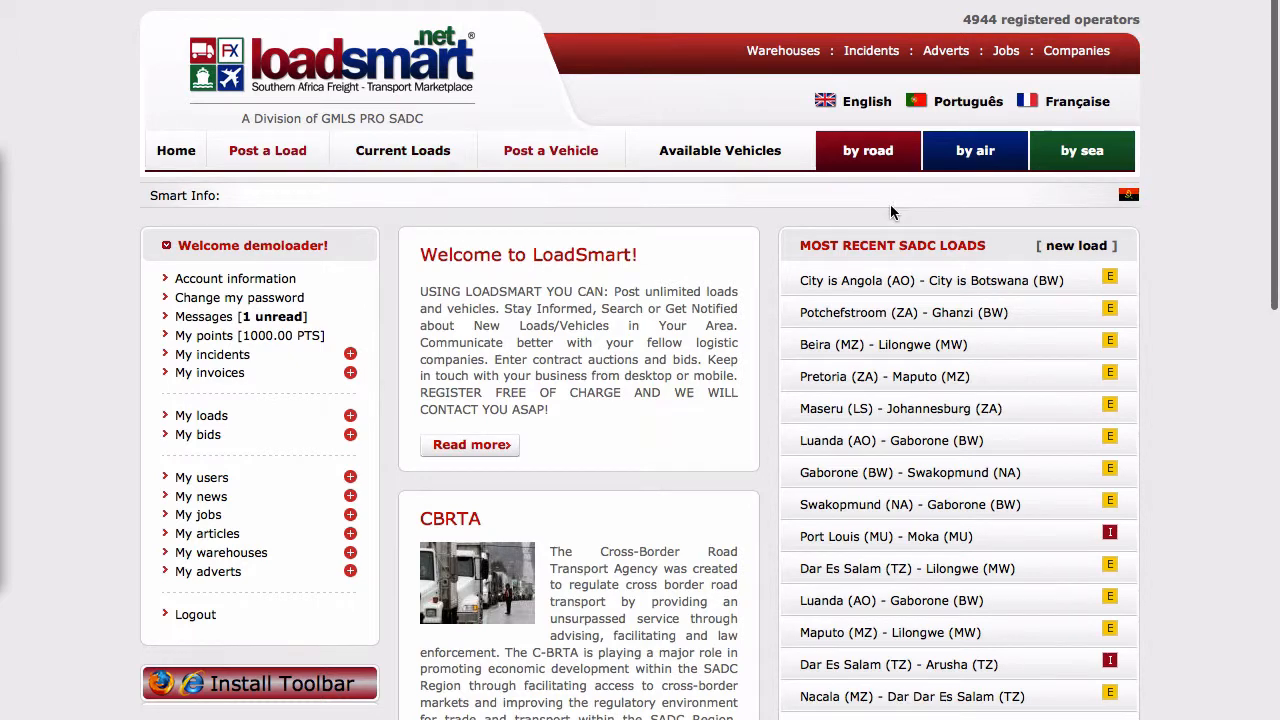